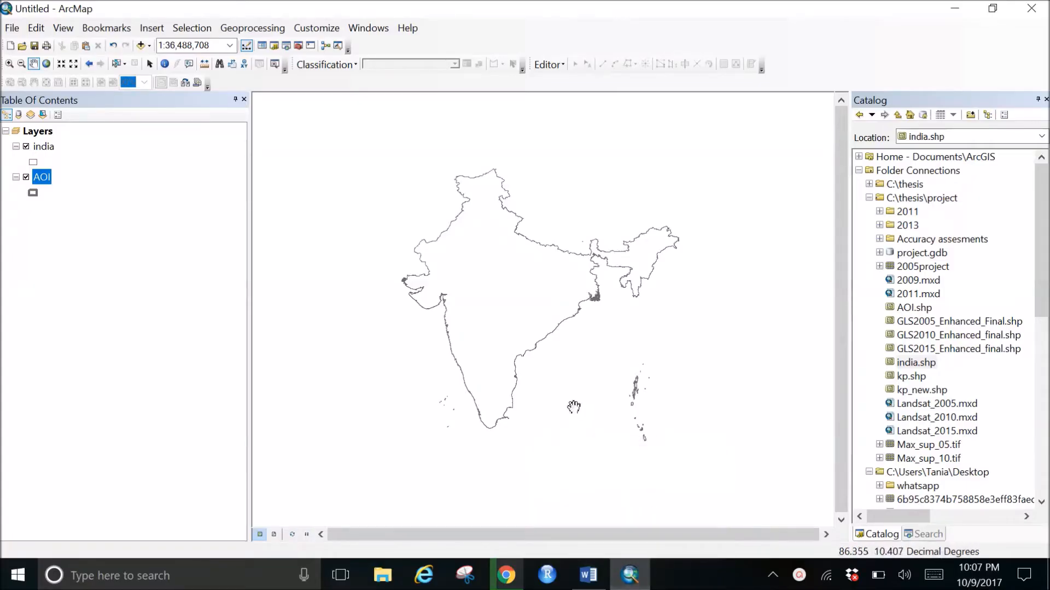
pyautogui.moveTo(576, 409)
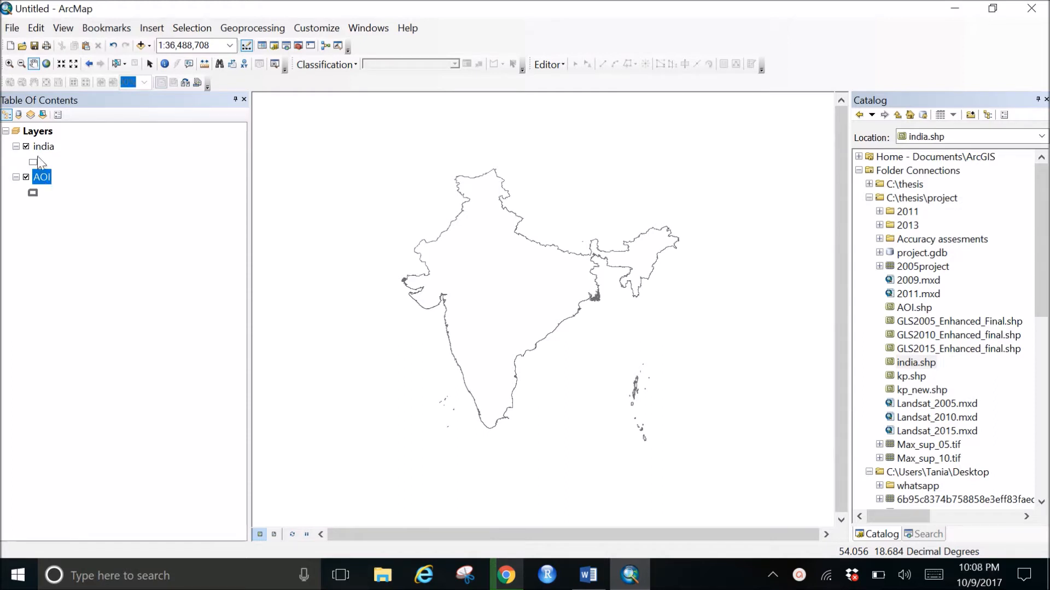
# Check the properties of the india and AOI layers, then dismiss them
pyautogui.rightClick(44, 146)
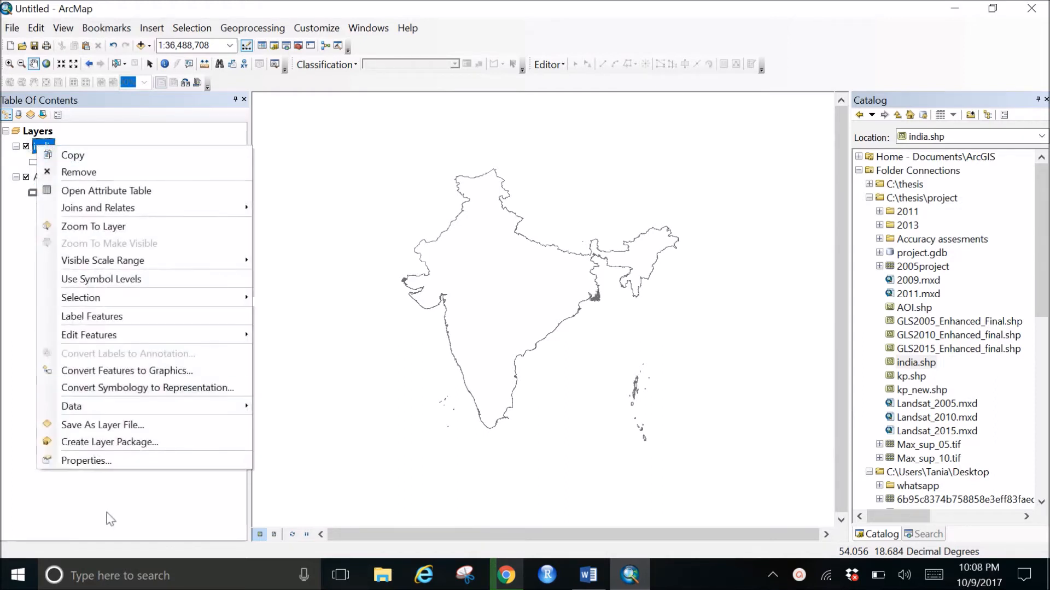
pyautogui.click(85, 461)
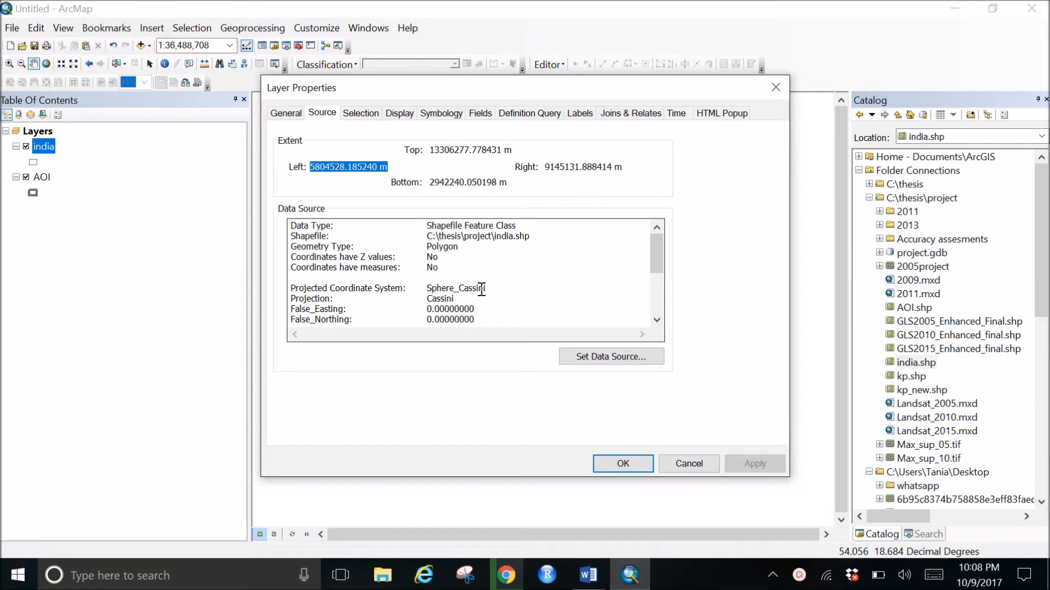
pyautogui.moveTo(538, 355)
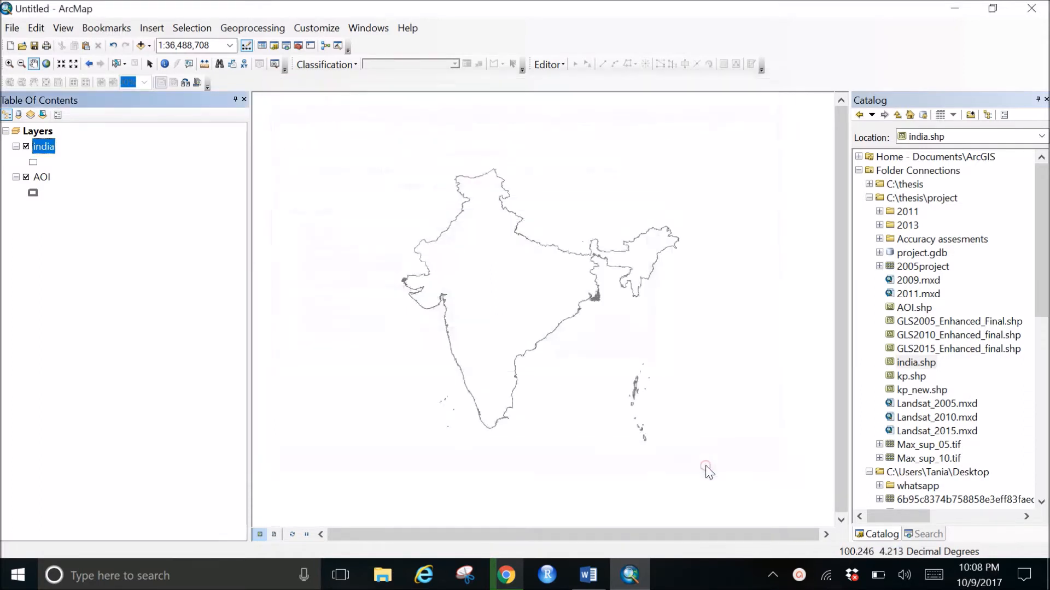
pyautogui.rightClick(38, 177)
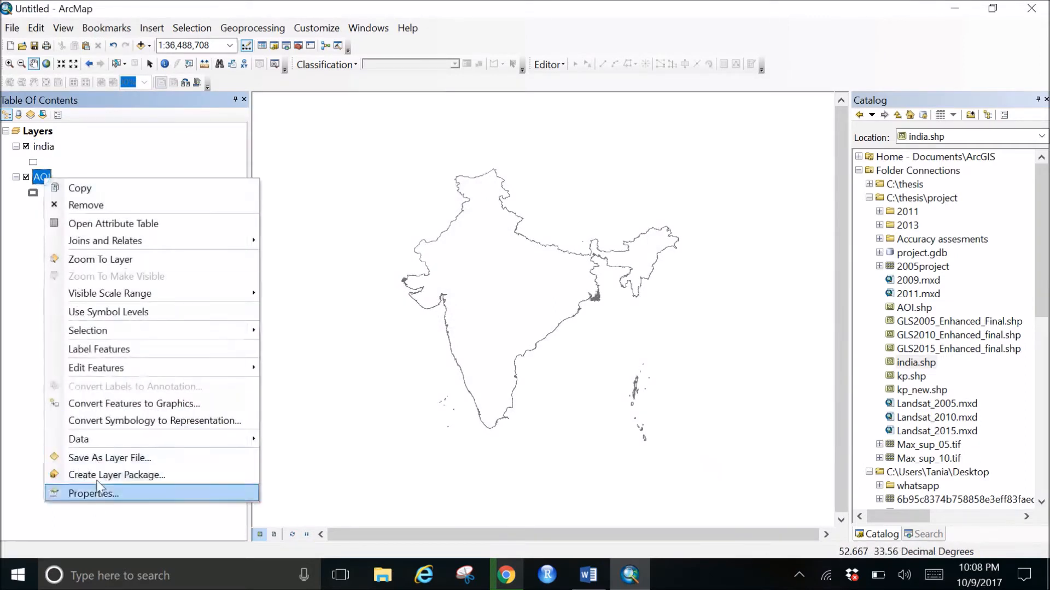
pyautogui.click(93, 494)
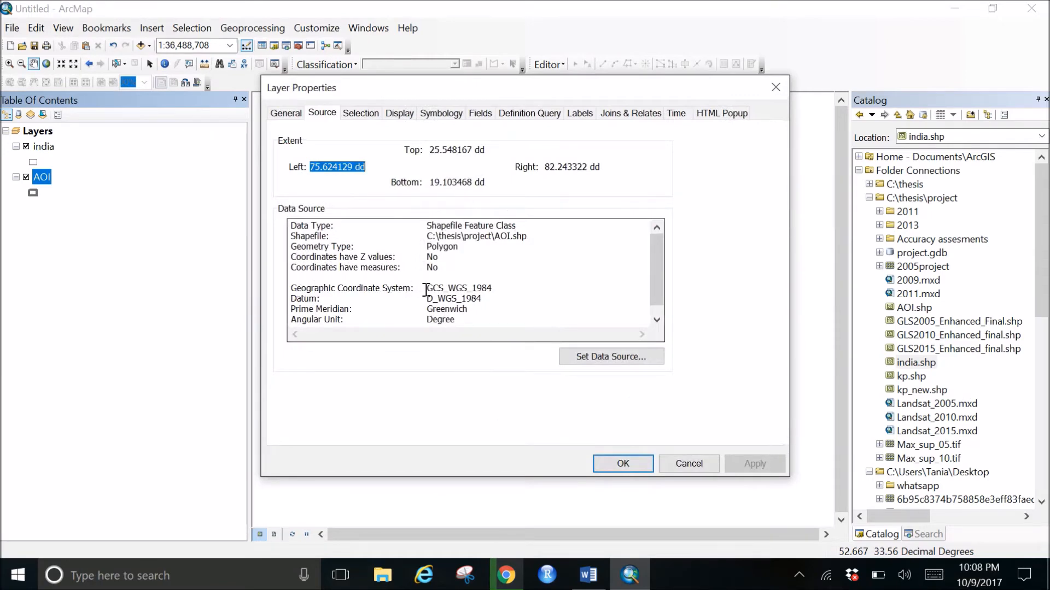
pyautogui.moveTo(462, 289)
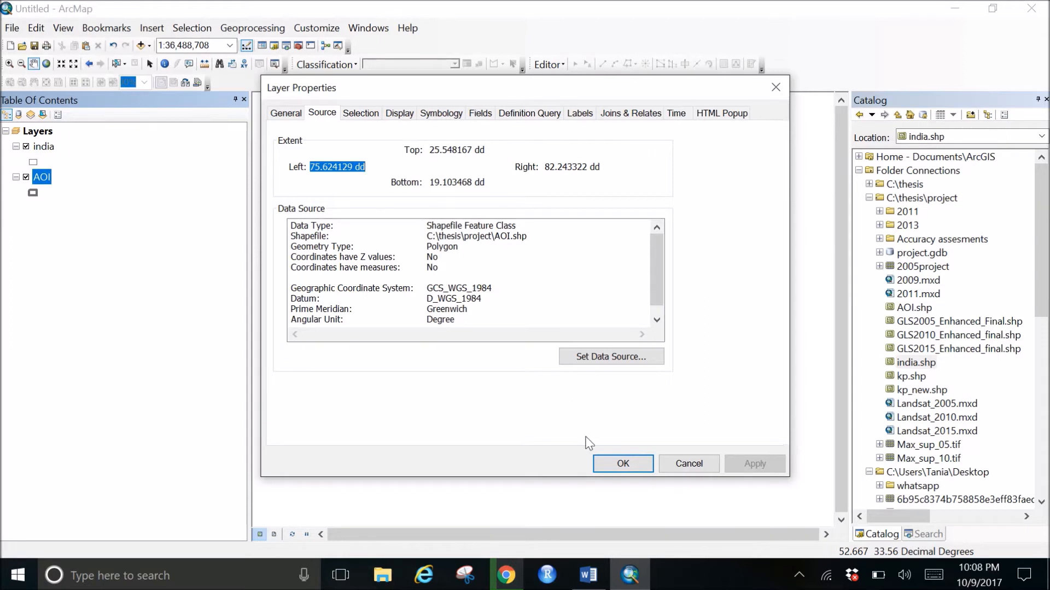
pyautogui.click(622, 463)
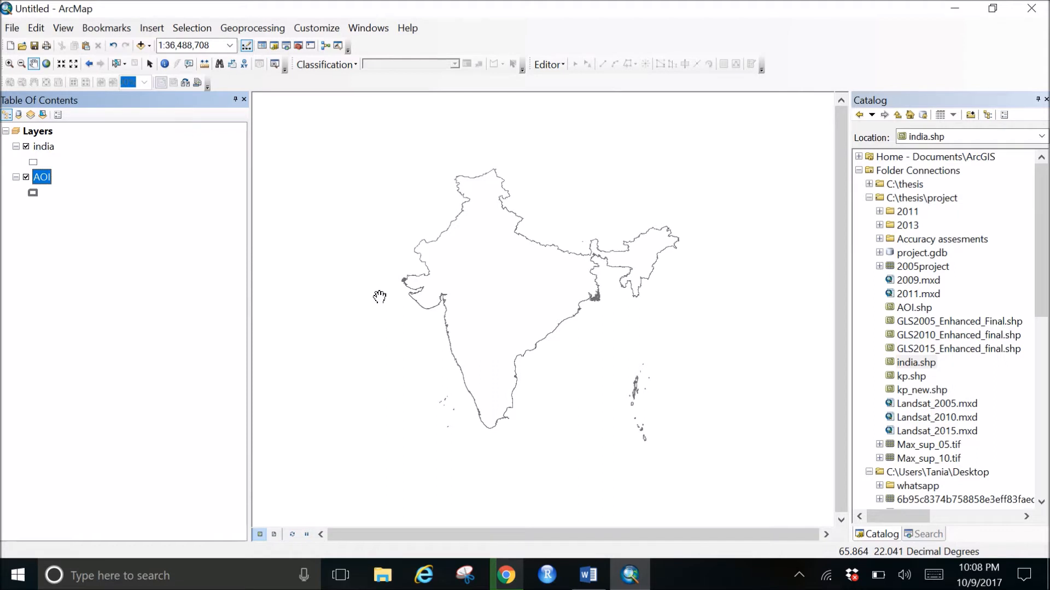
pyautogui.moveTo(344, 339)
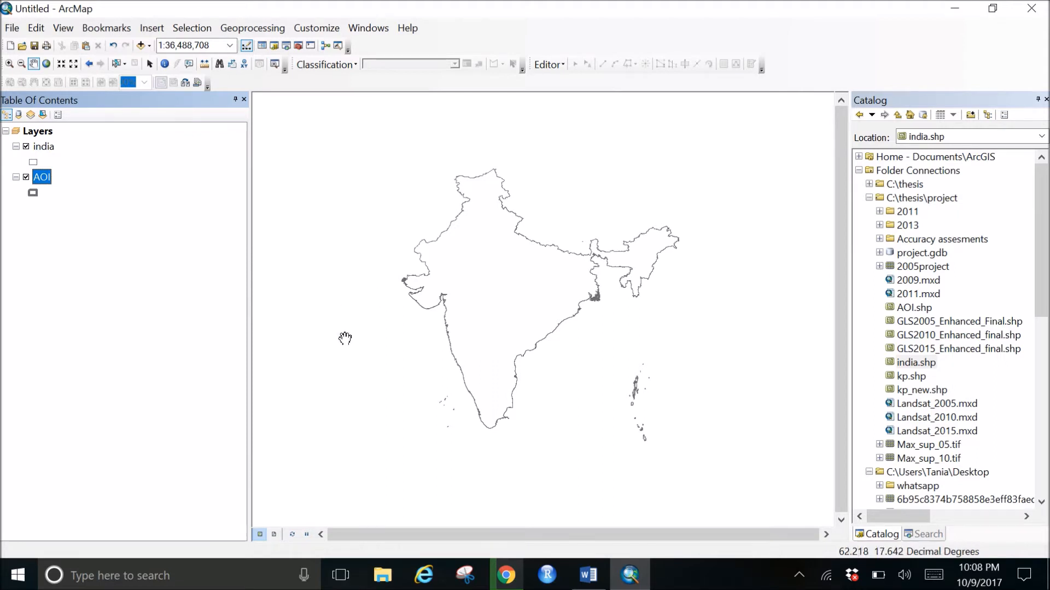
pyautogui.moveTo(148, 195)
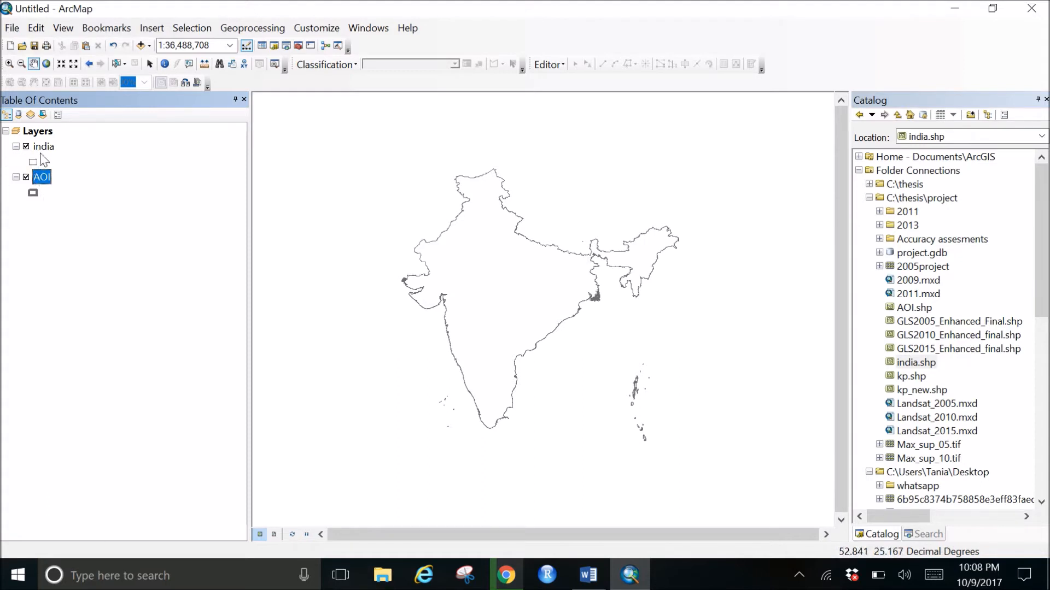
pyautogui.moveTo(43, 155)
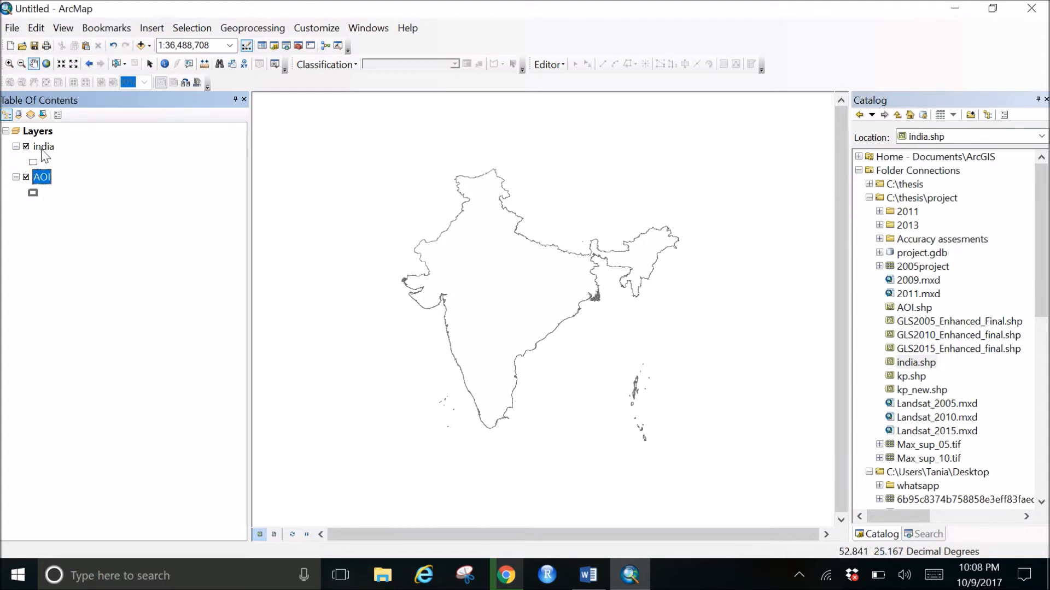
# Dismiss the india layer menu and recentre the India map in the view
pyautogui.rightClick(44, 146)
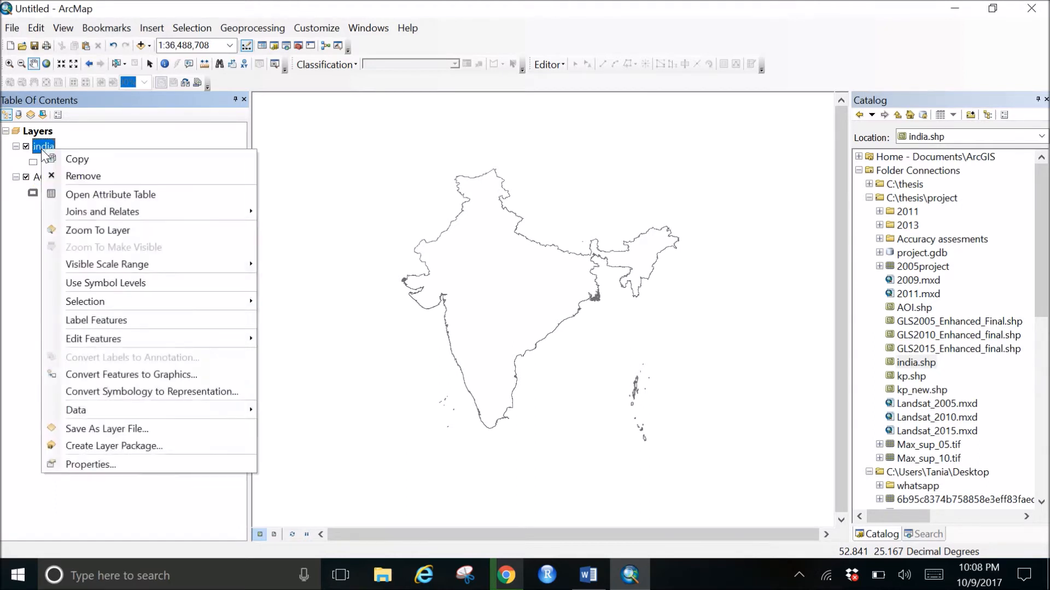
pyautogui.moveTo(101, 573)
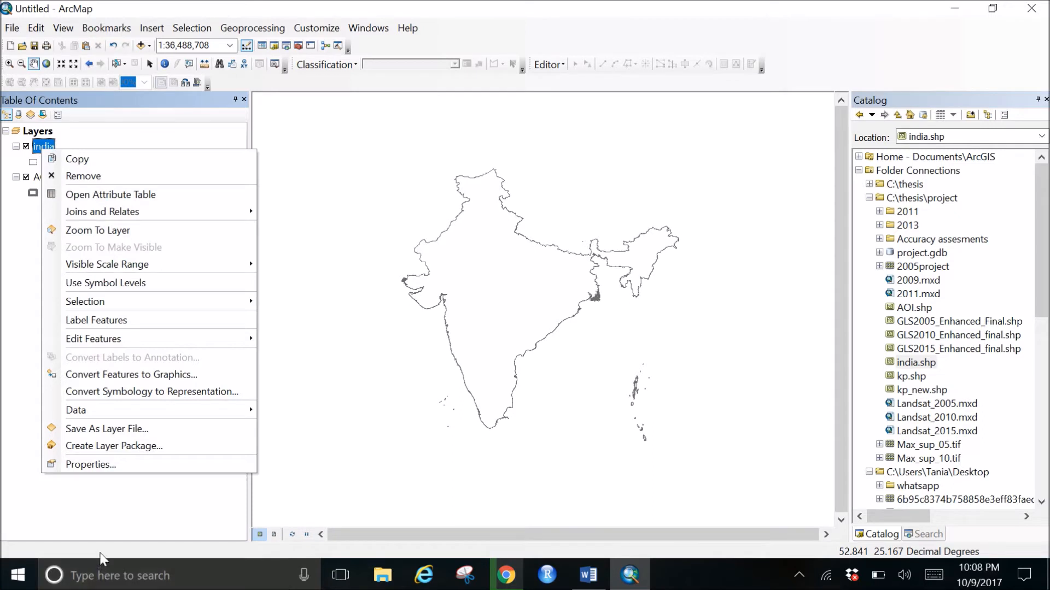
pyautogui.moveTo(329, 485)
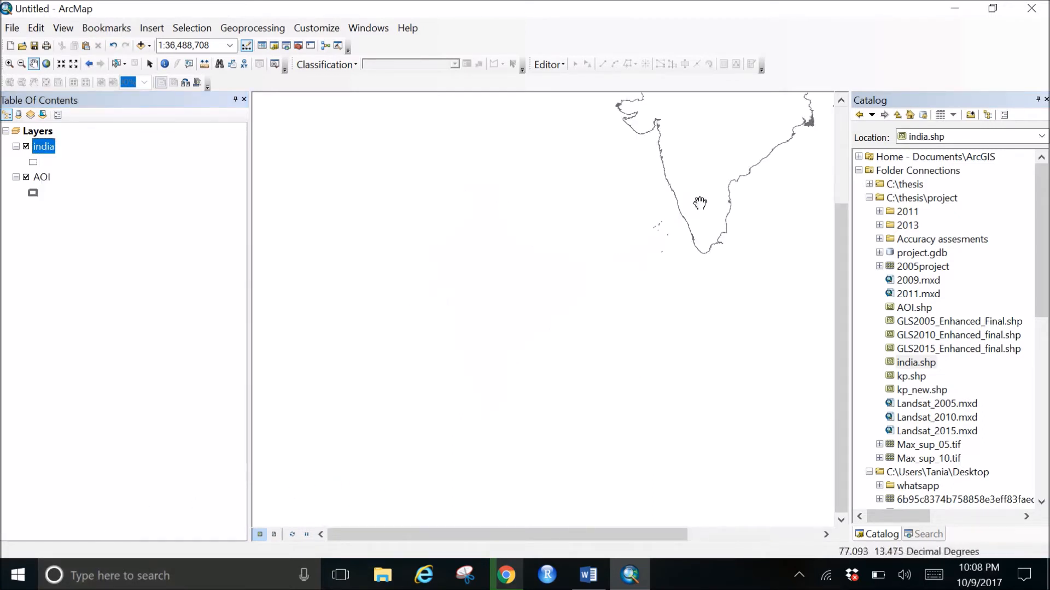
pyautogui.moveTo(699, 204); pyautogui.dragTo(539, 335)
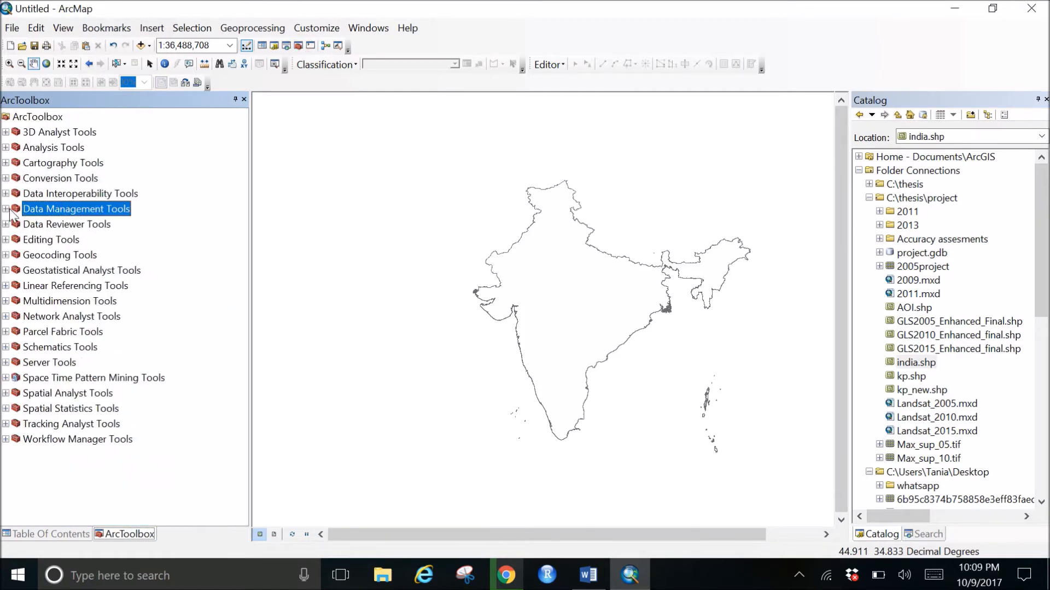
# Launch the Project tool under Data Management Tools > Projections and Transformations
pyautogui.click(7, 208)
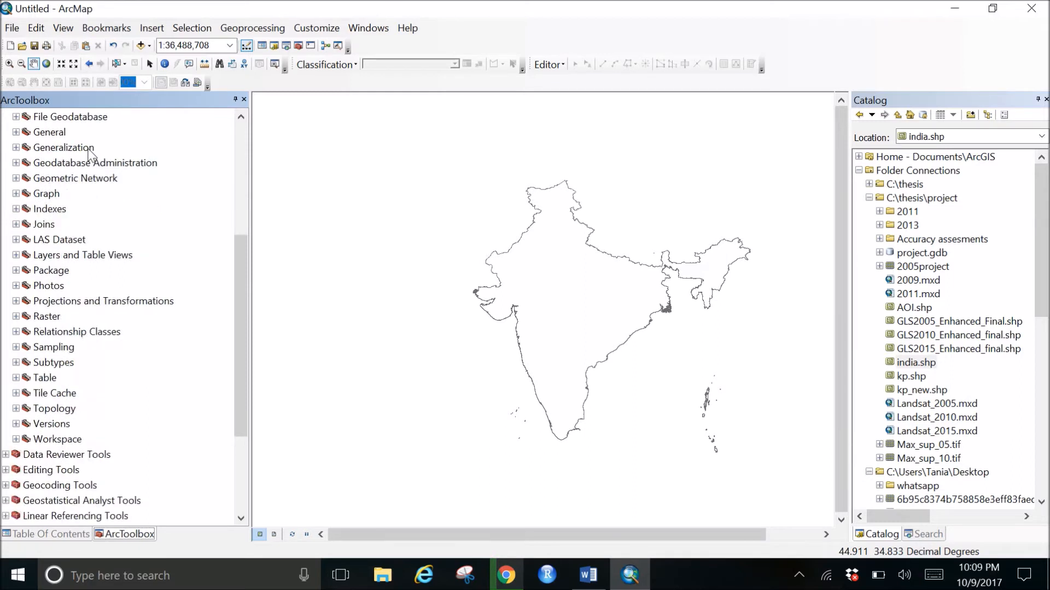
pyautogui.moveTo(157, 311)
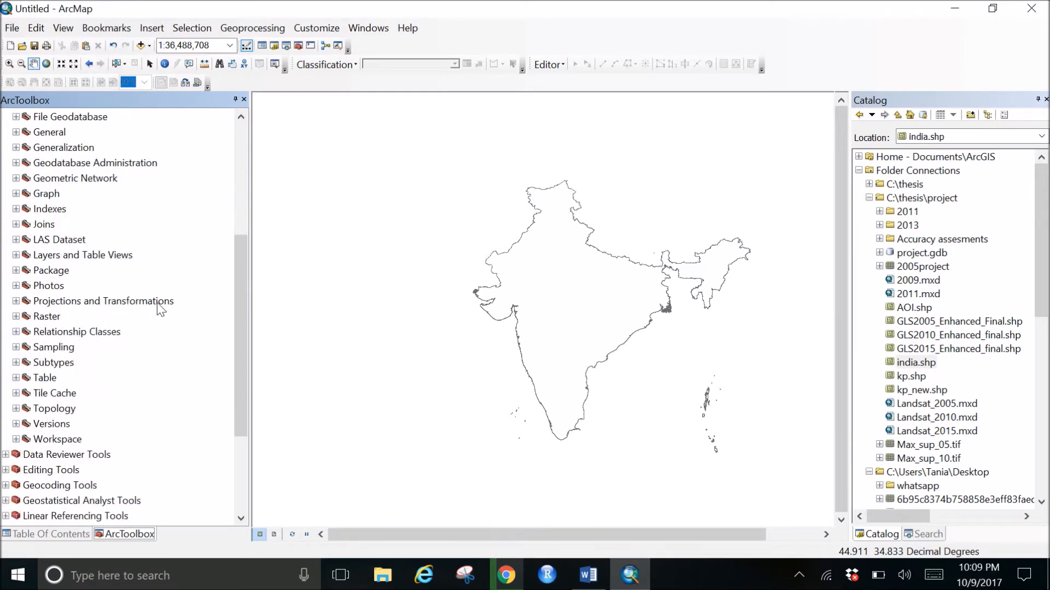
pyautogui.click(16, 302)
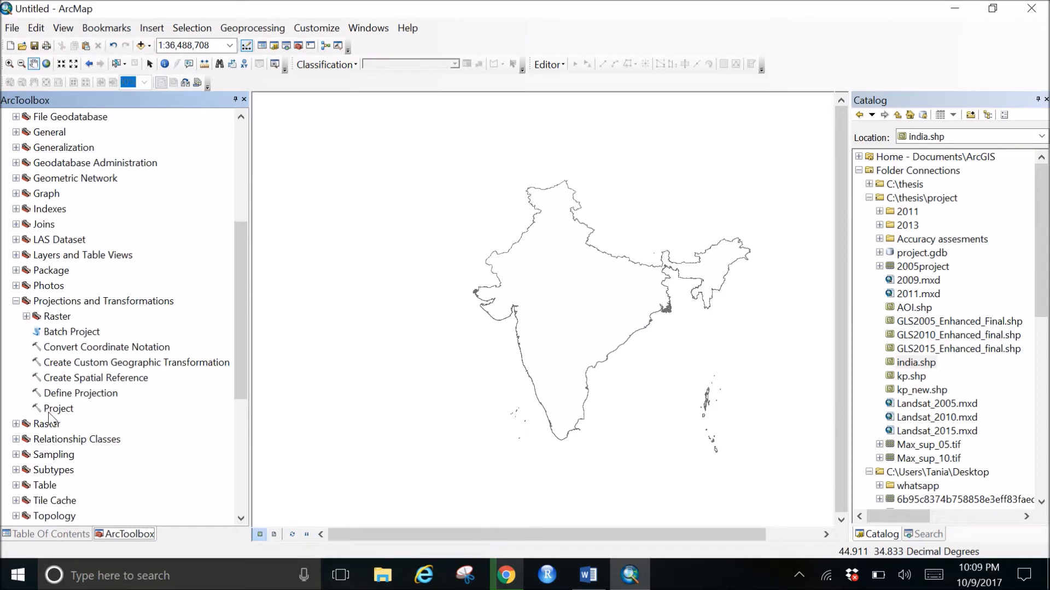
pyautogui.doubleClick(59, 409)
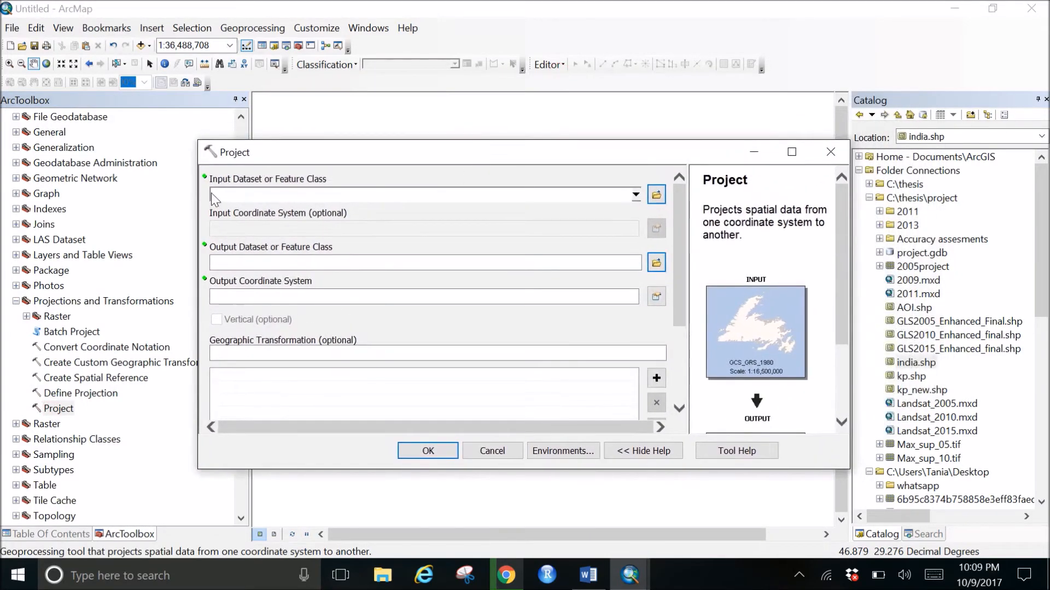
pyautogui.moveTo(411, 218)
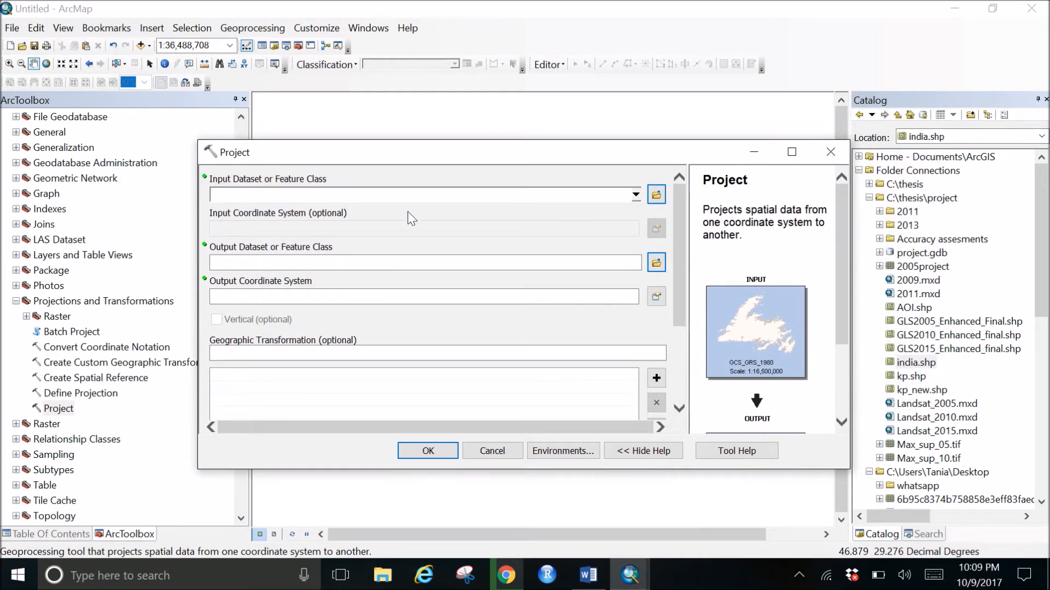
# Choose india as the input dataset to reproject
pyautogui.click(635, 194)
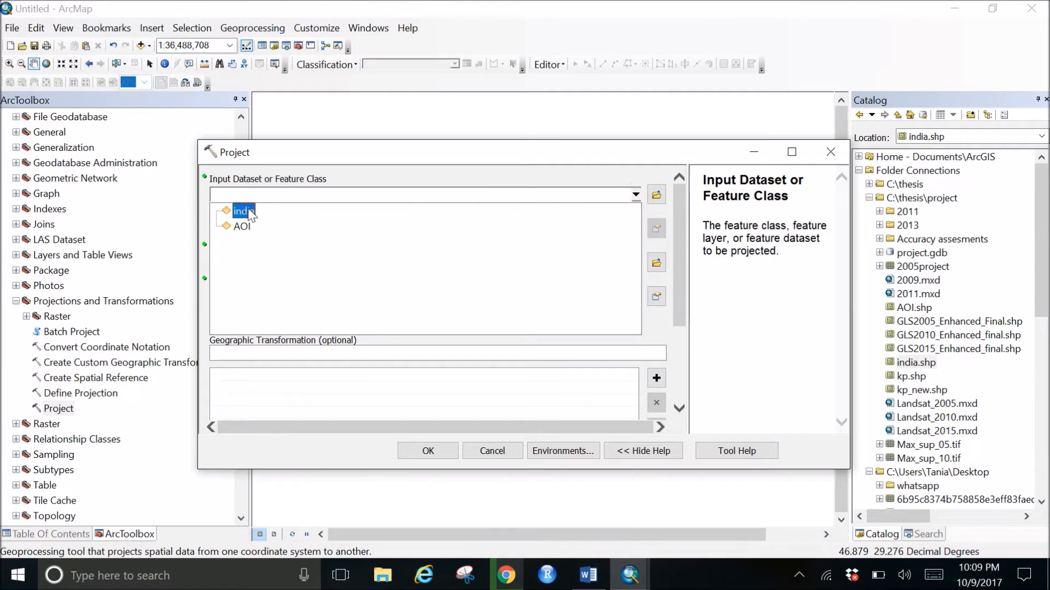
pyautogui.click(242, 211)
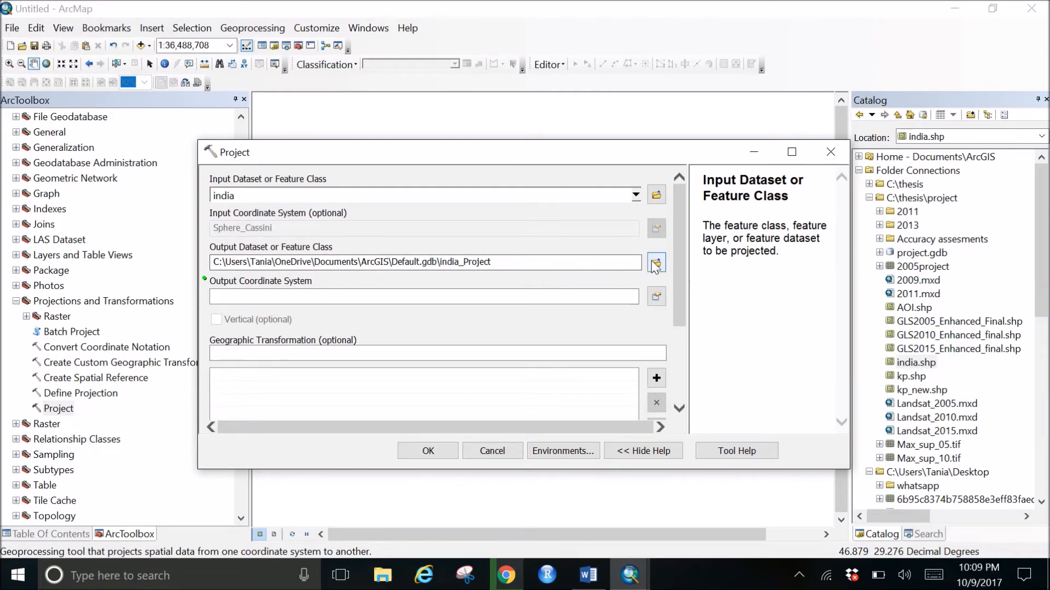
# Dismiss the security warning and browse for the output save location
pyautogui.click(656, 263)
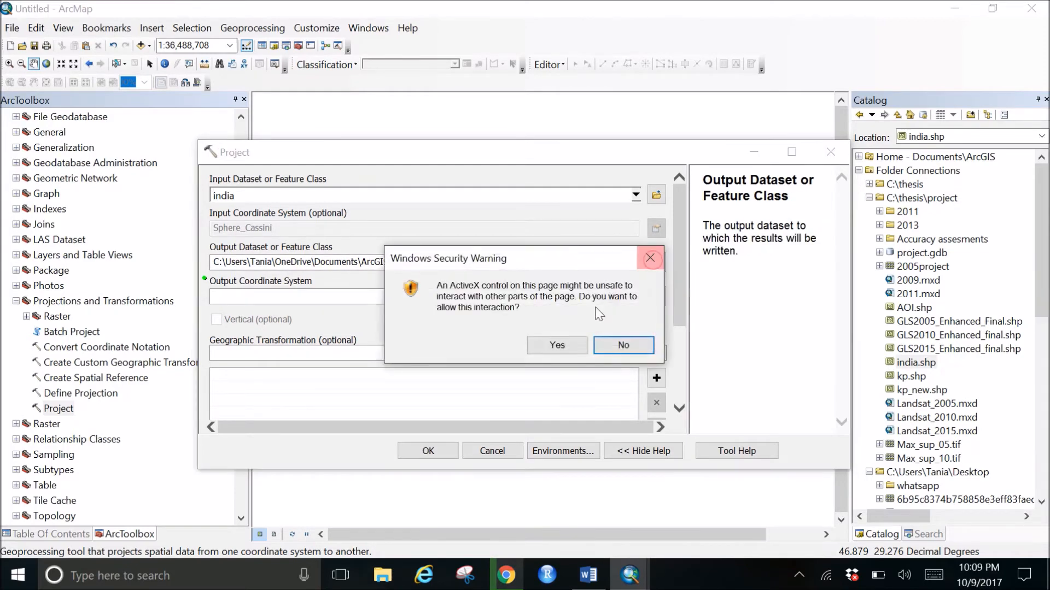
pyautogui.click(623, 344)
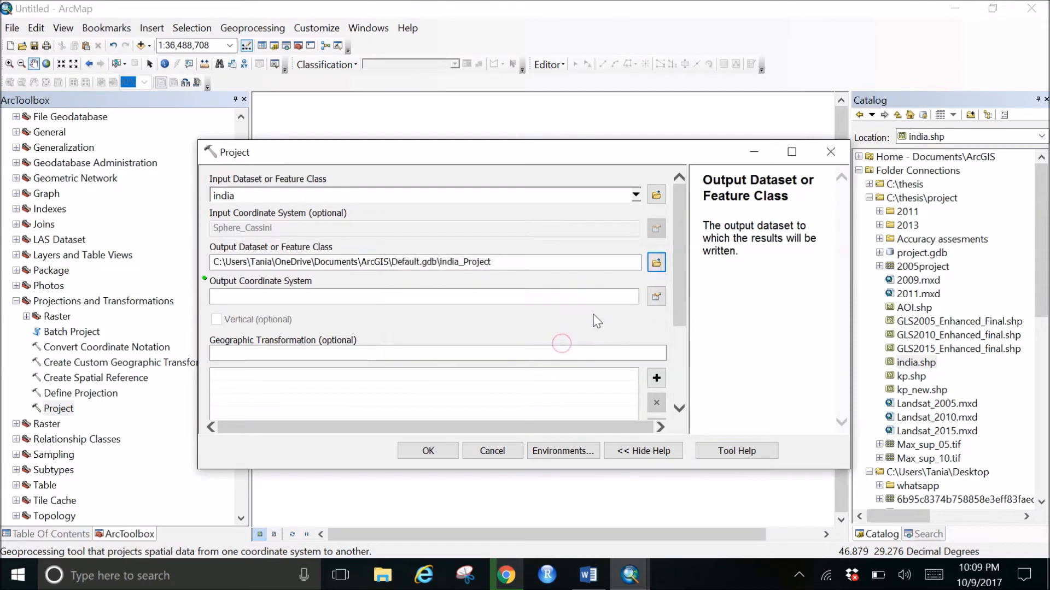
pyautogui.click(656, 263)
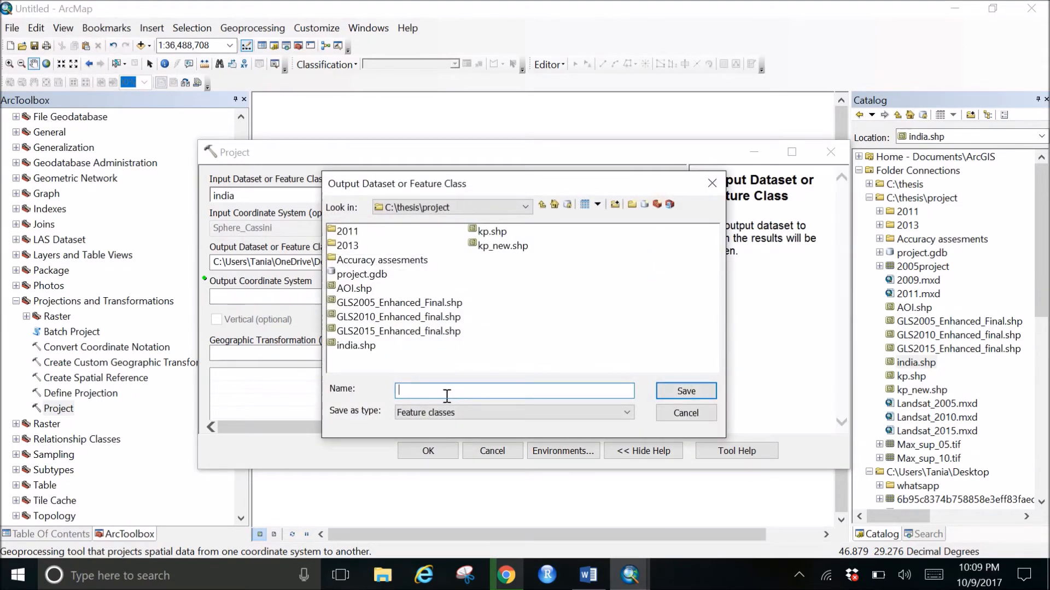
# Save the output as India_project in the C:\thesis\project folder
pyautogui.write('I')
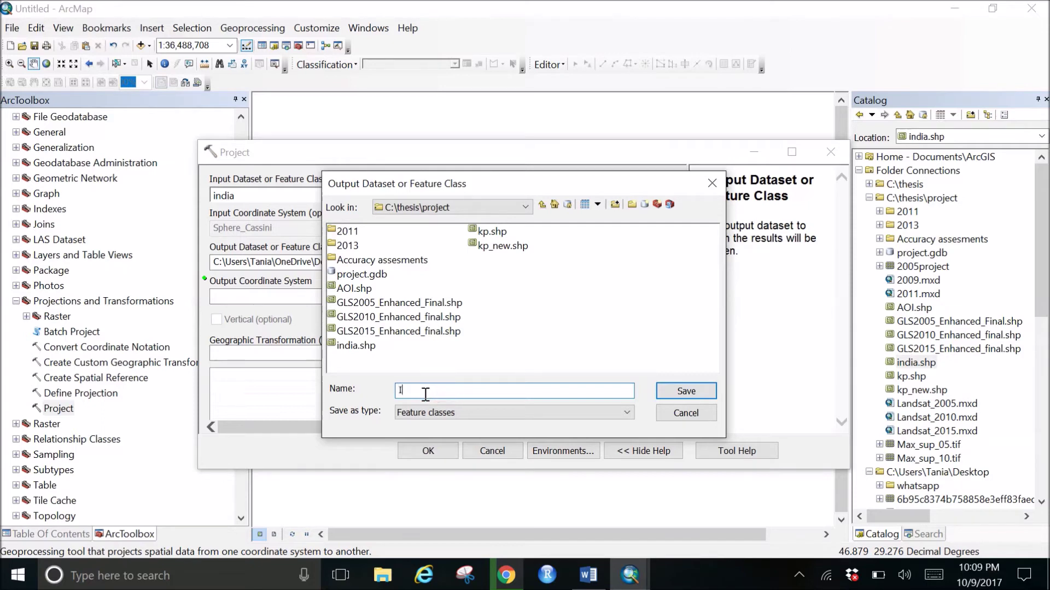
pyautogui.write('India_project')
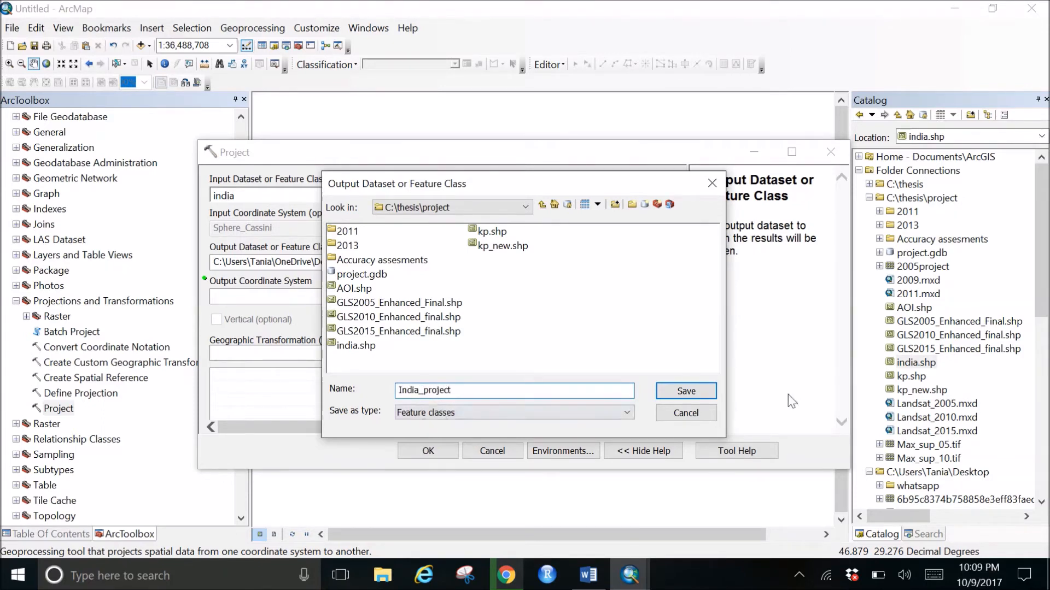
pyautogui.click(686, 390)
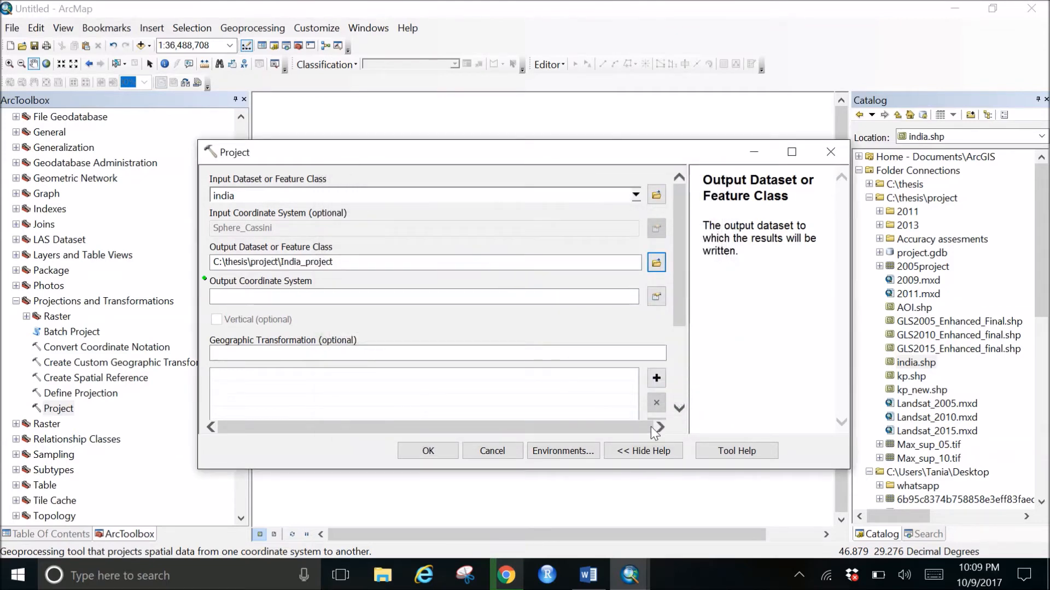
# Browse the output coordinate systems and expand the geographic systems list
pyautogui.click(655, 295)
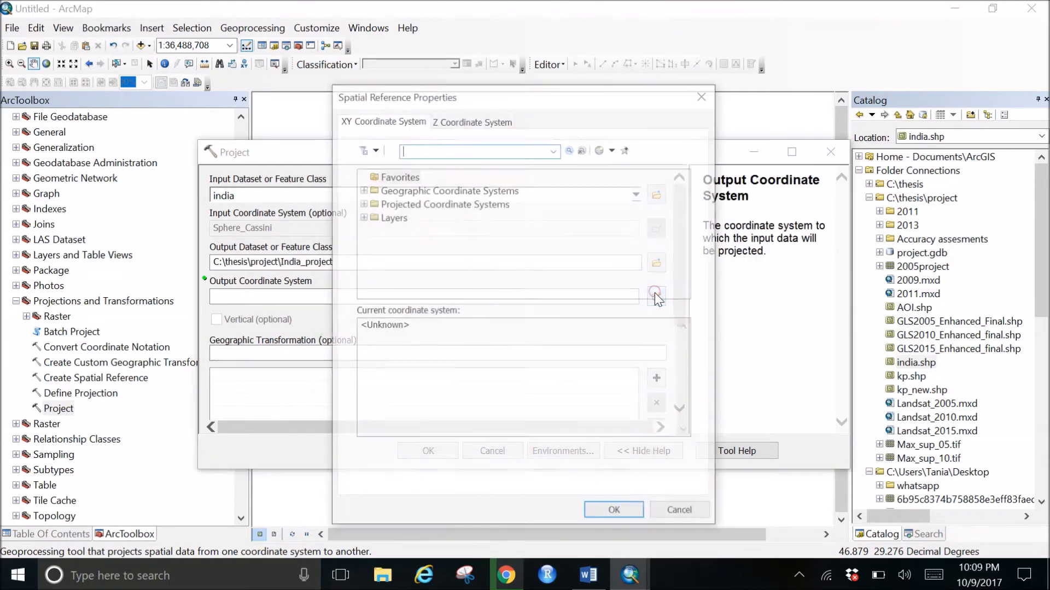
pyautogui.click(643, 451)
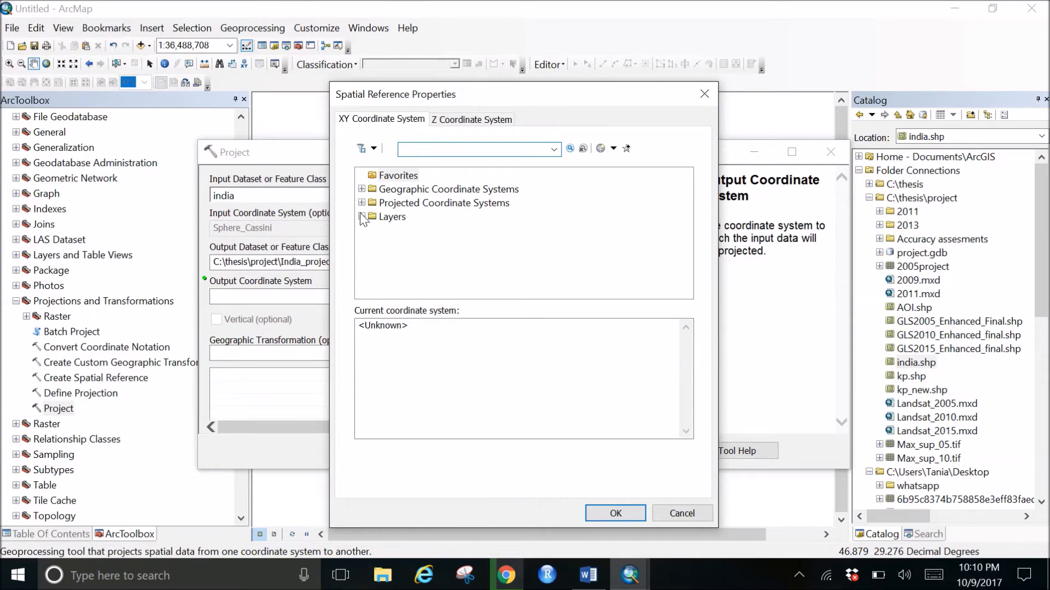
pyautogui.click(361, 216)
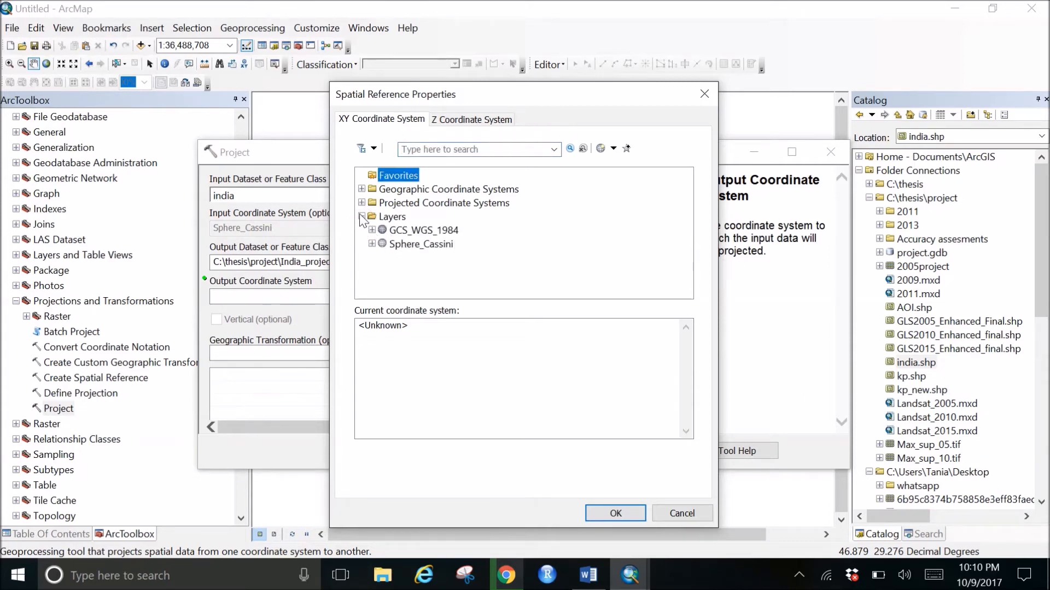
pyautogui.click(362, 216)
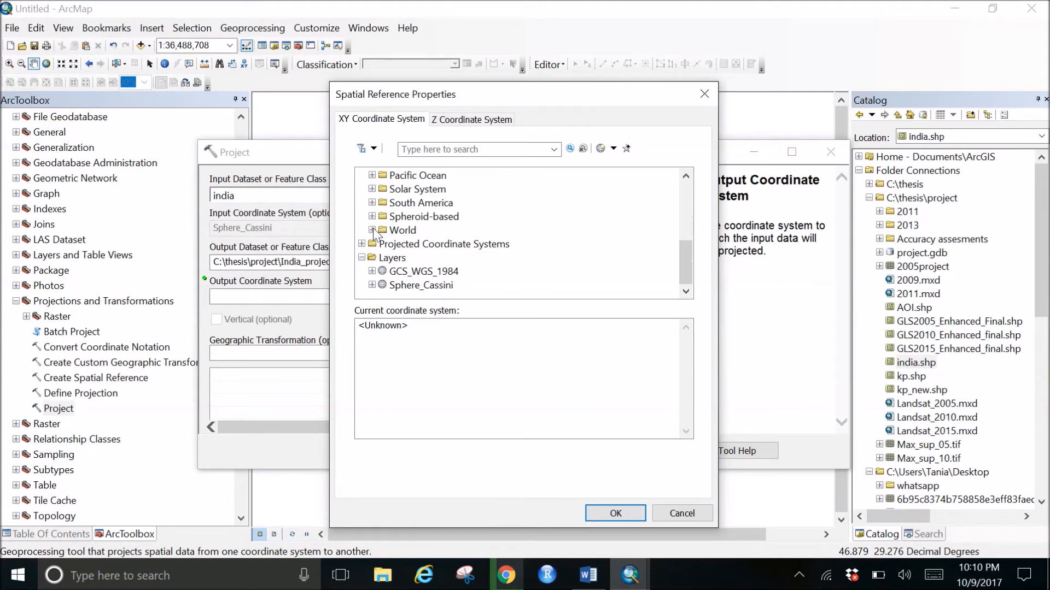
# Select WGS 1984 under World and confirm it as the output coordinate system
pyautogui.scroll(-3)
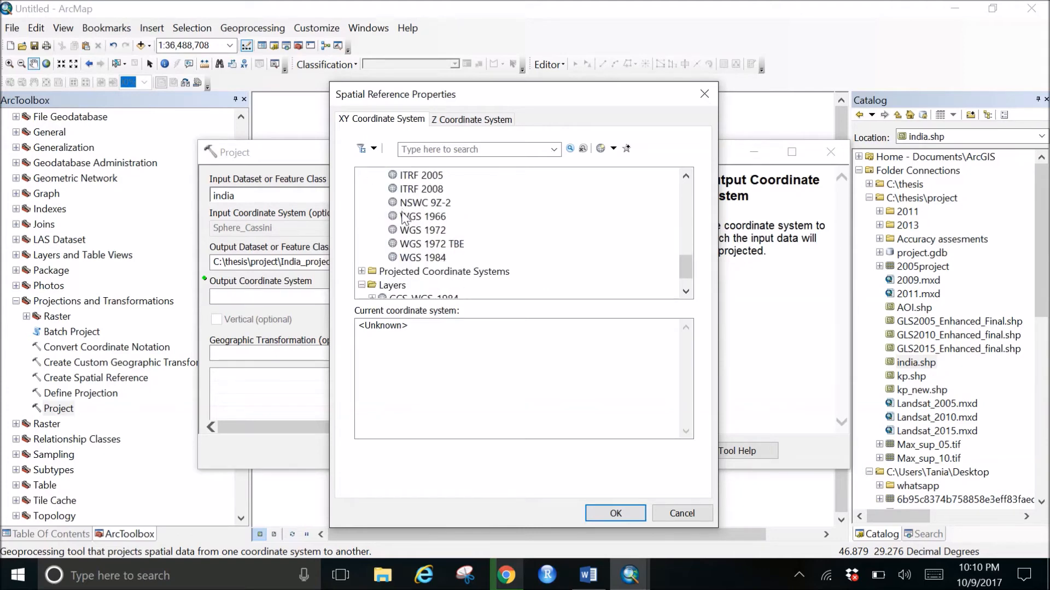
pyautogui.click(422, 257)
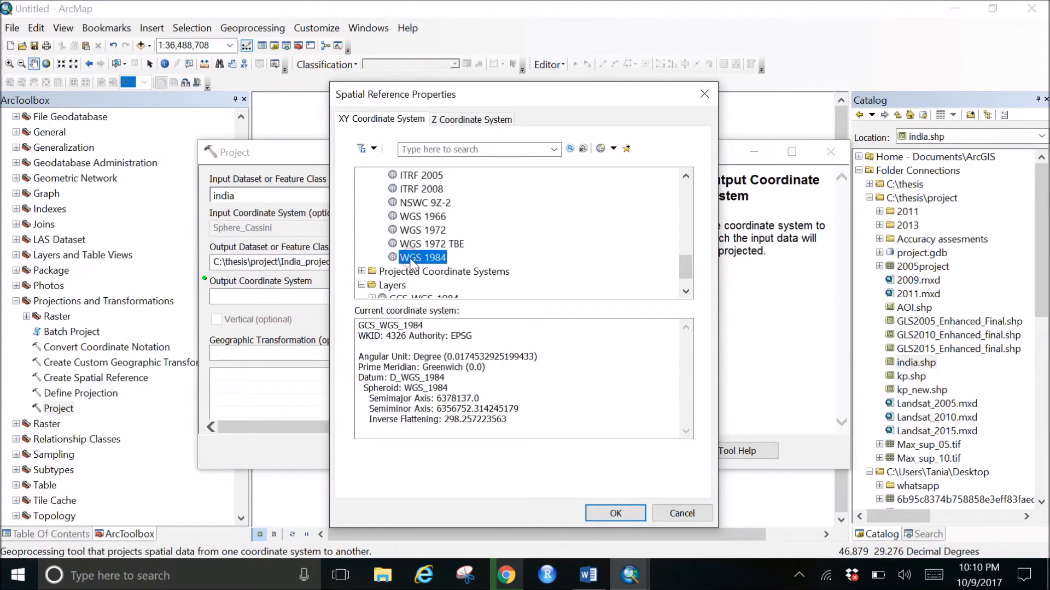
pyautogui.click(615, 513)
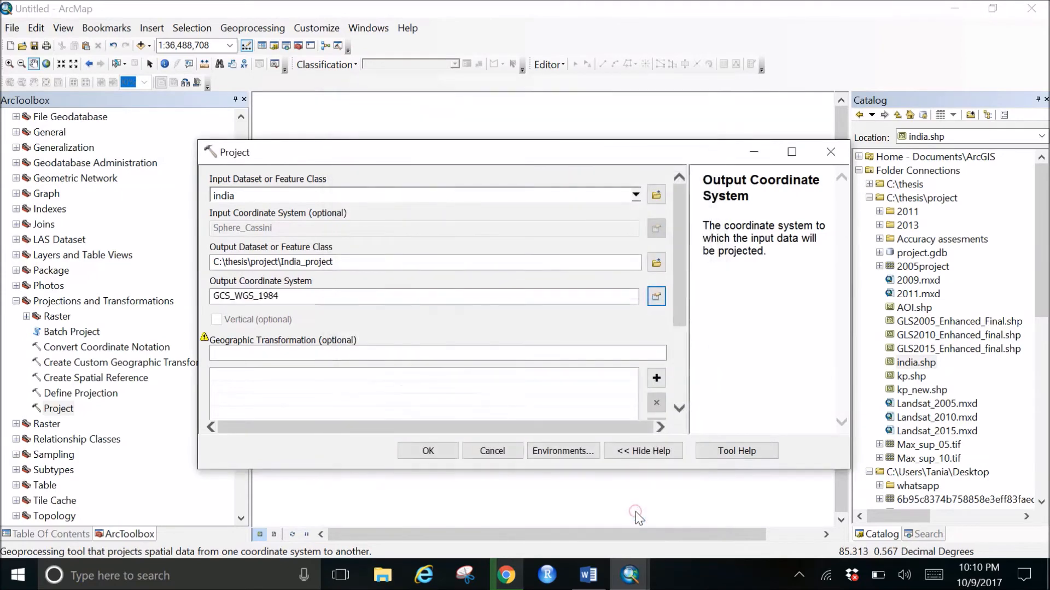
pyautogui.scroll(-3)
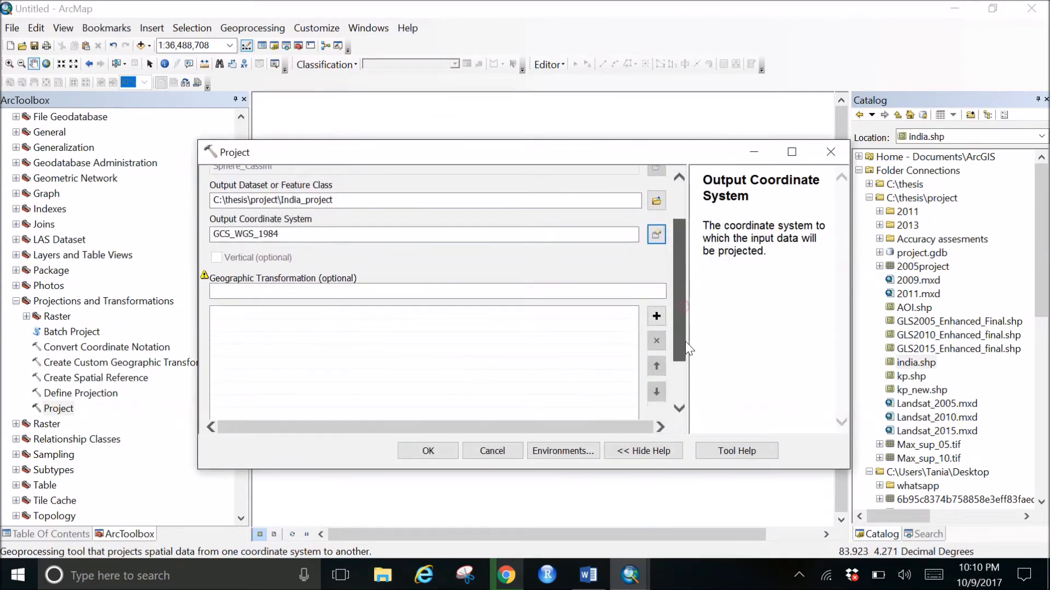
pyautogui.moveTo(206, 275)
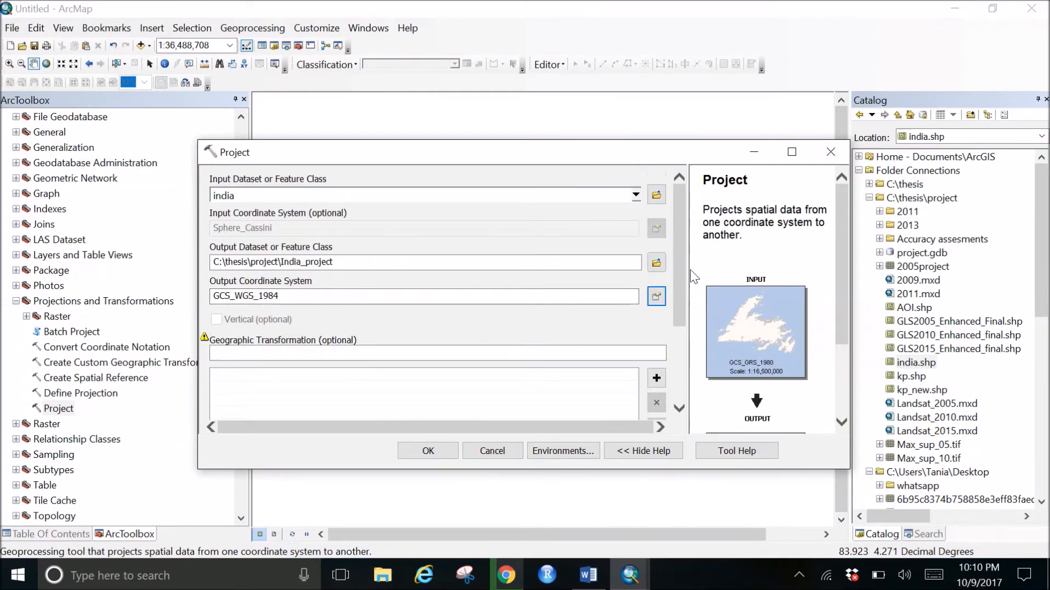
pyautogui.scroll(-3)
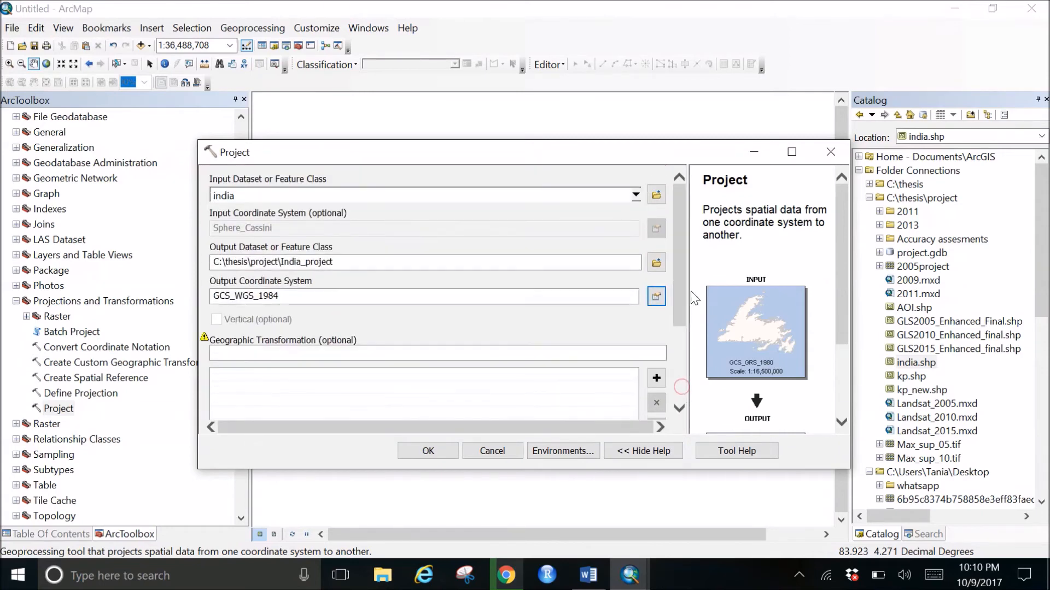
pyautogui.scroll(-3)
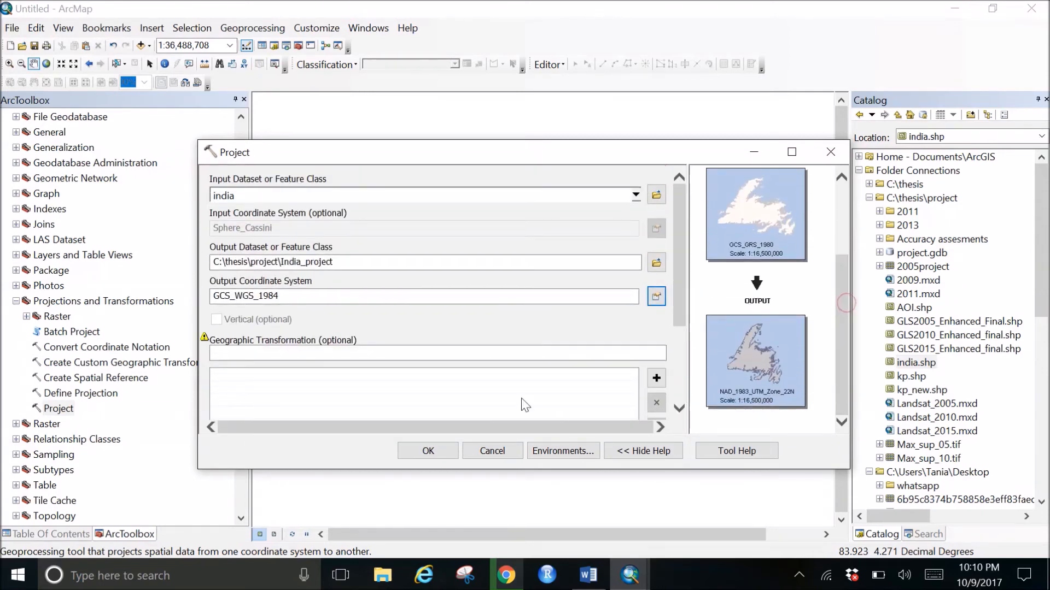
# Run the Project tool to create India_project.shp
pyautogui.click(428, 451)
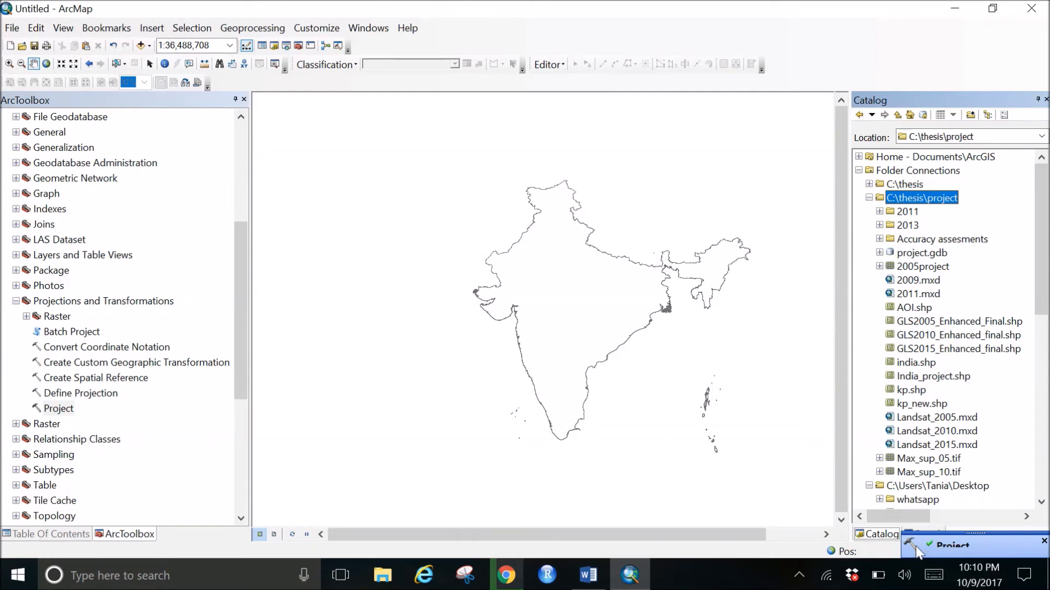
pyautogui.moveTo(885, 550)
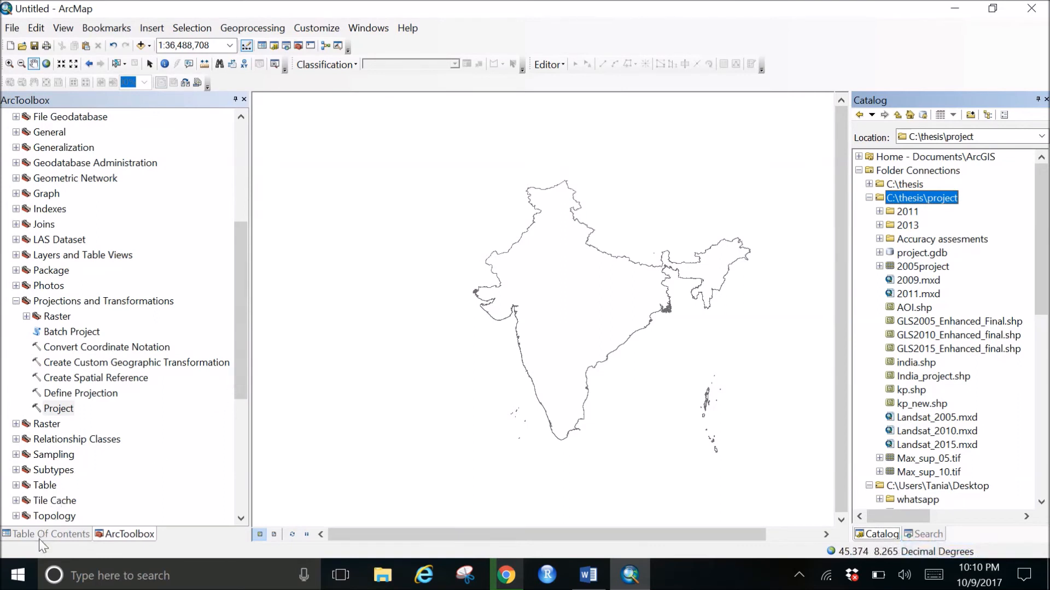
# Drag India_project.shp from the Catalog into the Table of Contents as a layer
pyautogui.click(53, 534)
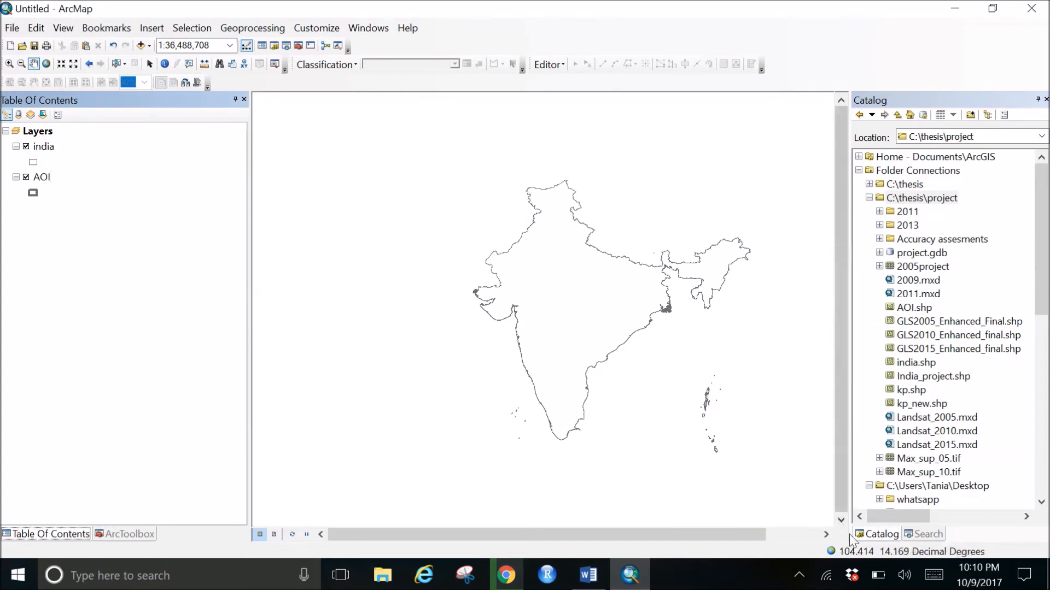
pyautogui.moveTo(896, 551)
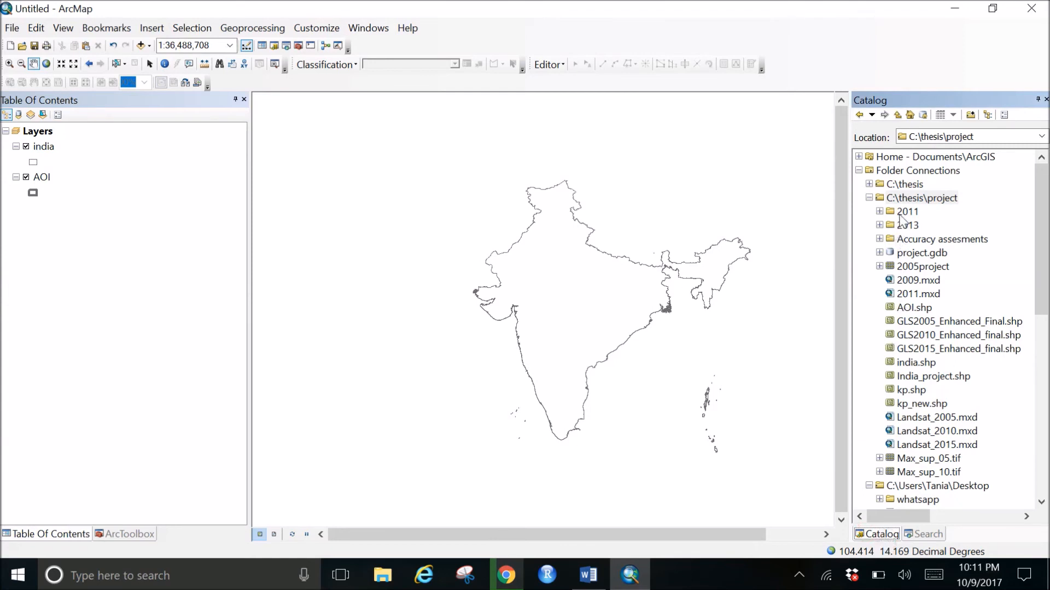
pyautogui.rightClick(919, 198)
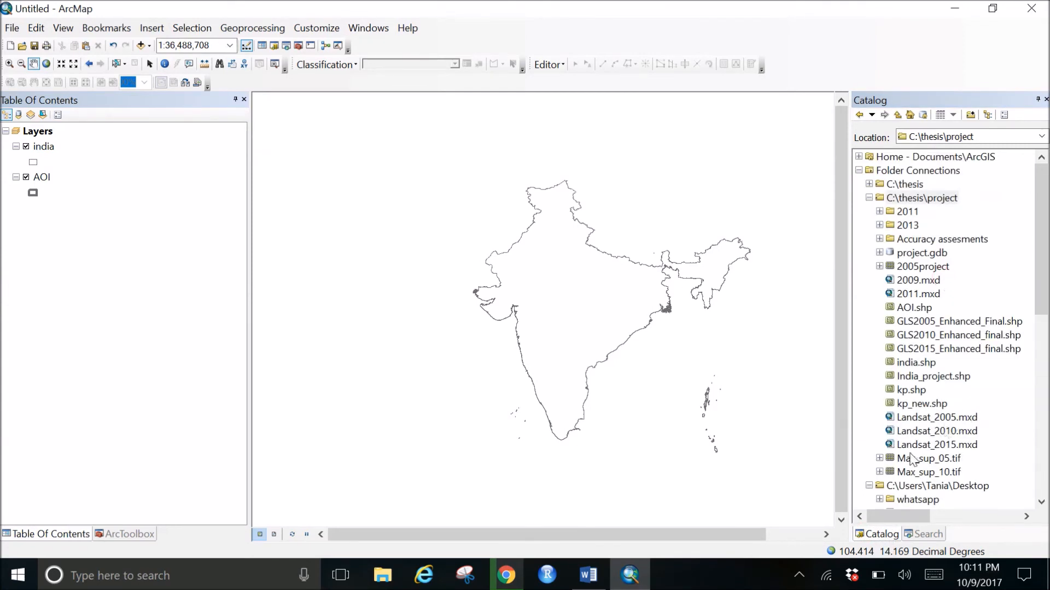
pyautogui.moveTo(923, 385)
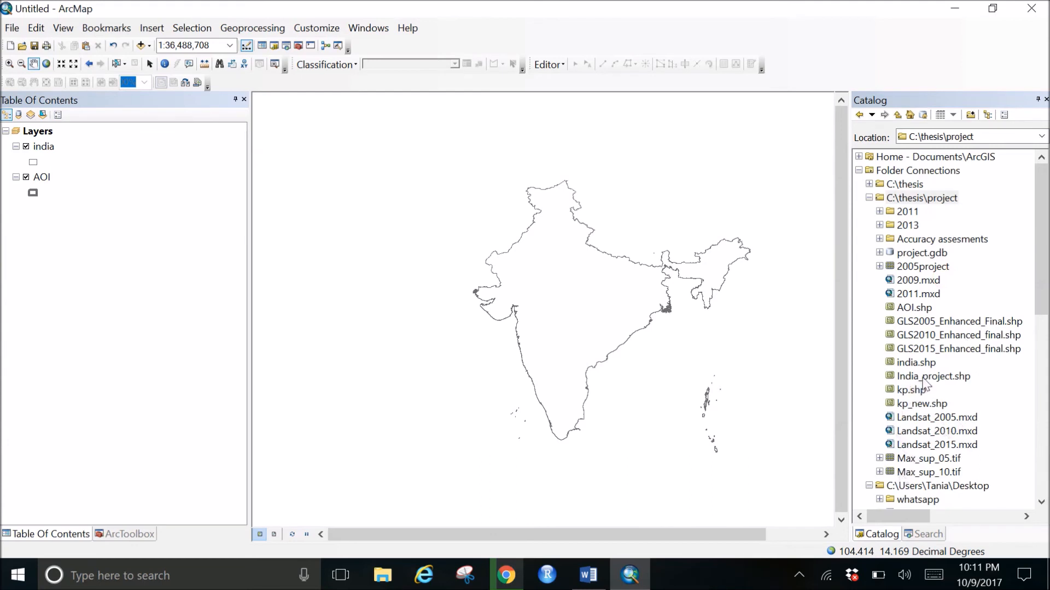
pyautogui.moveTo(931, 375); pyautogui.dragTo(60, 207)
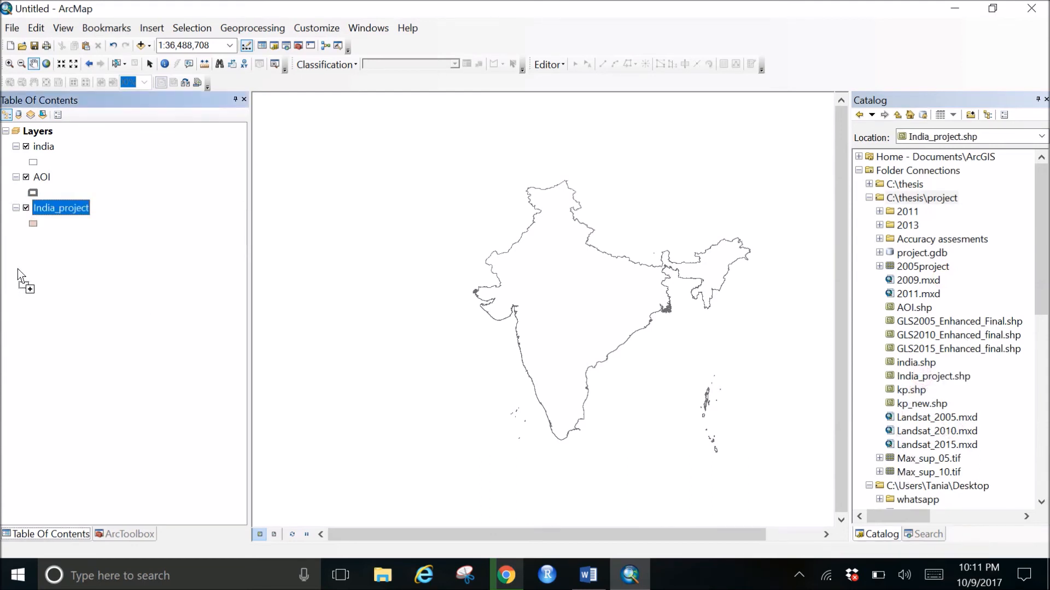
pyautogui.rightClick(61, 208)
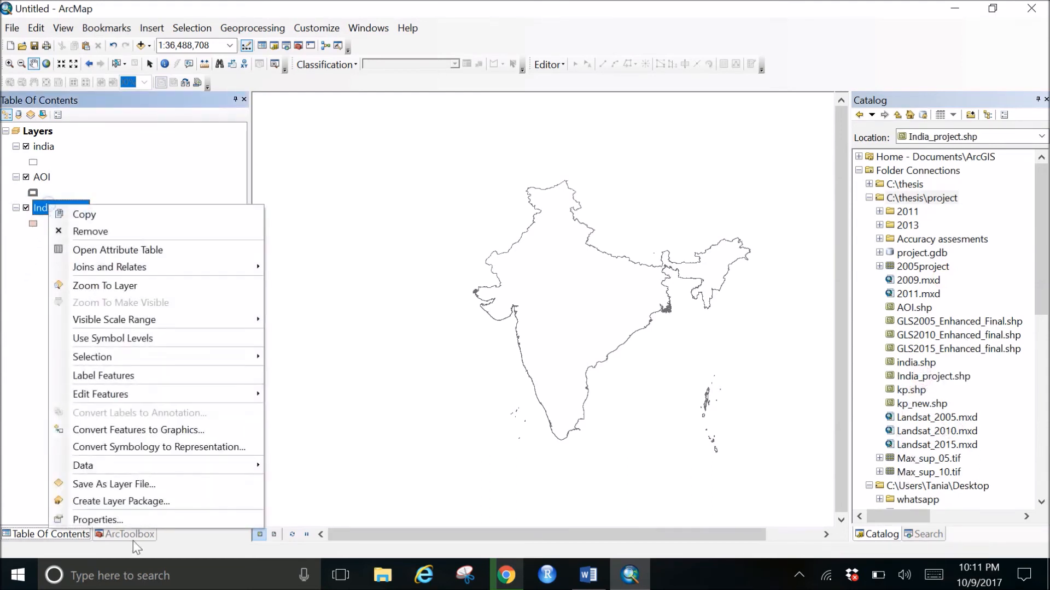
pyautogui.click(99, 521)
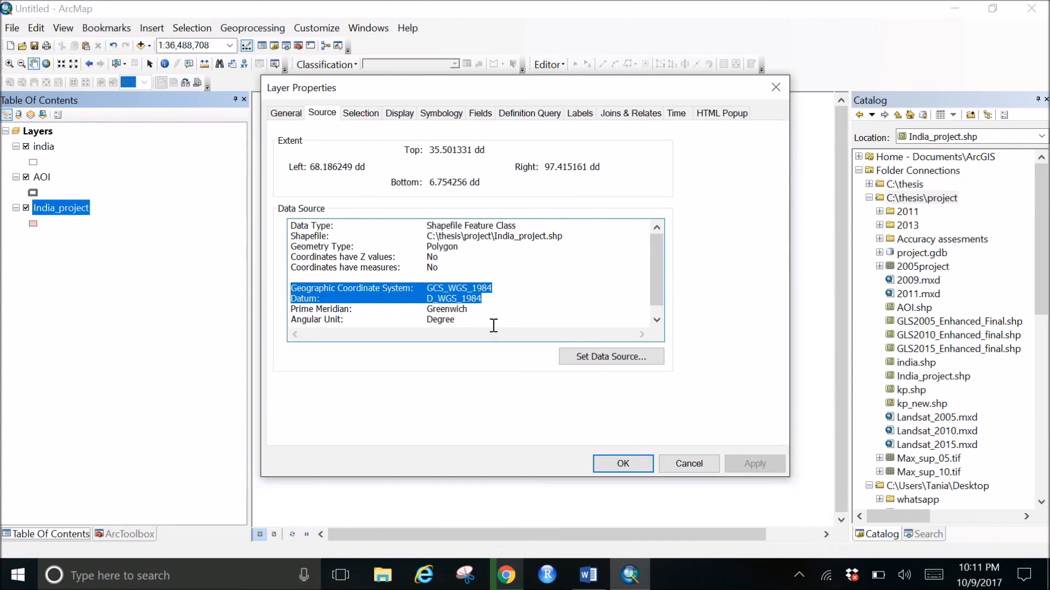
pyautogui.moveTo(492, 319)
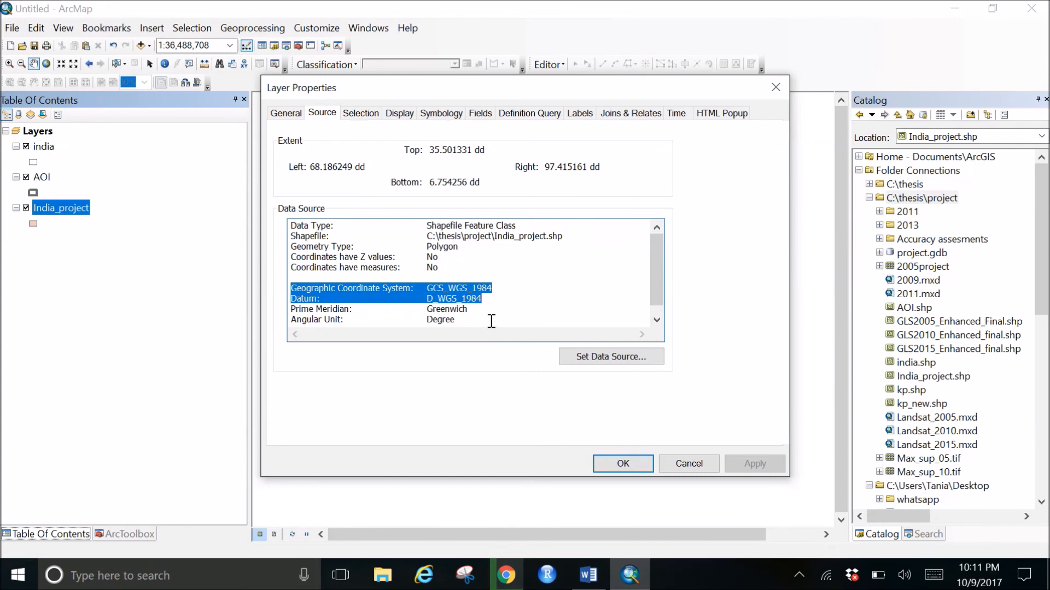
pyautogui.click(622, 464)
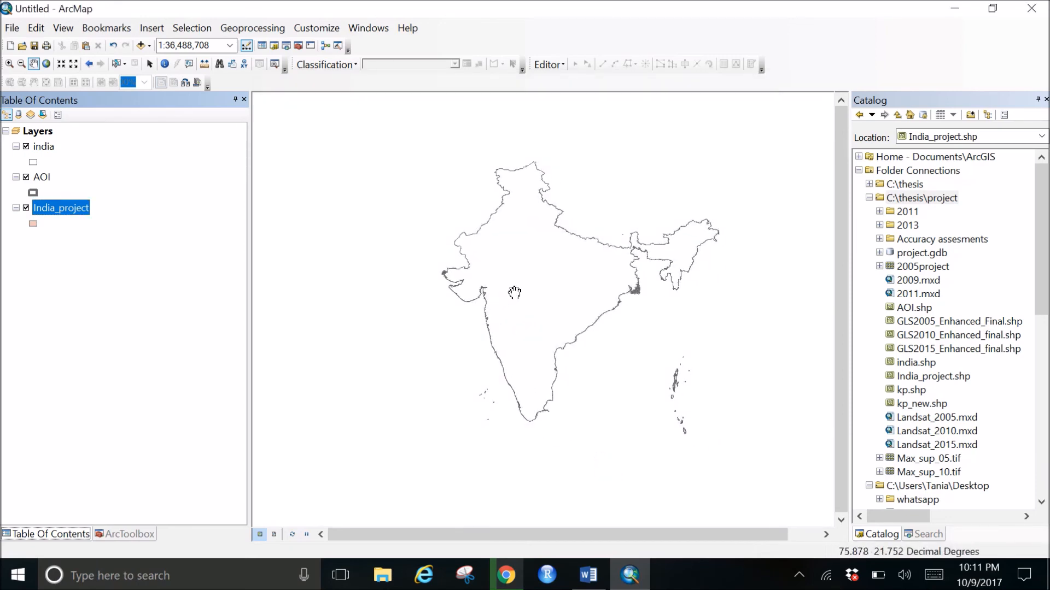
pyautogui.moveTo(509, 312)
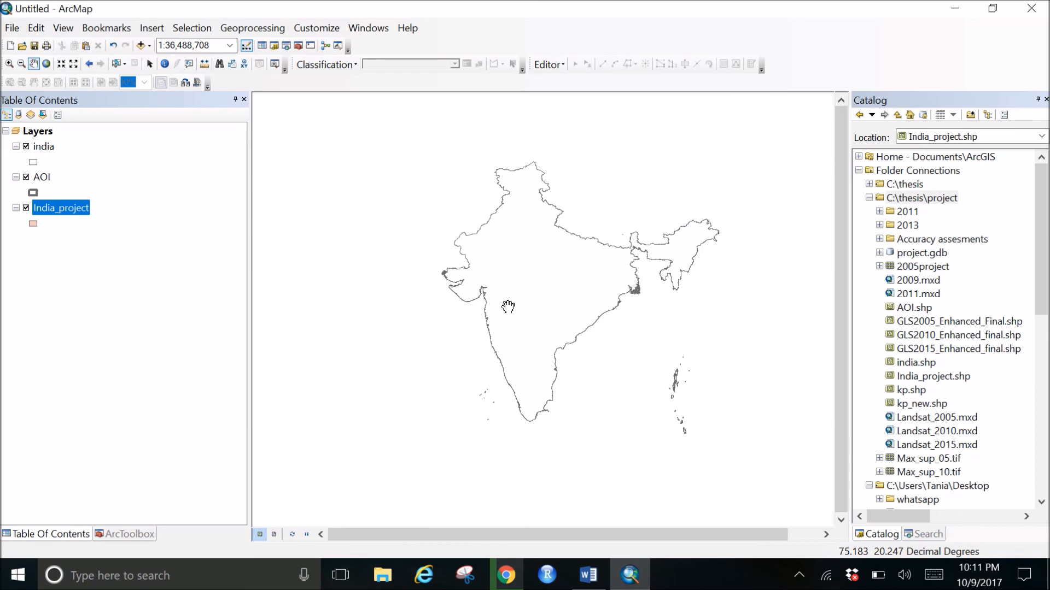
pyautogui.moveTo(510, 304)
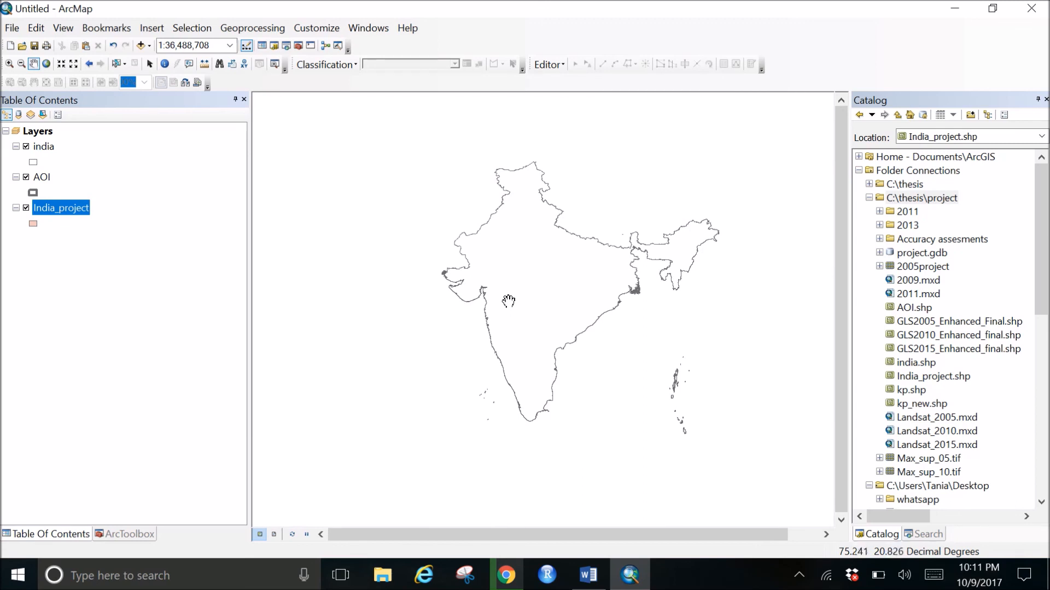